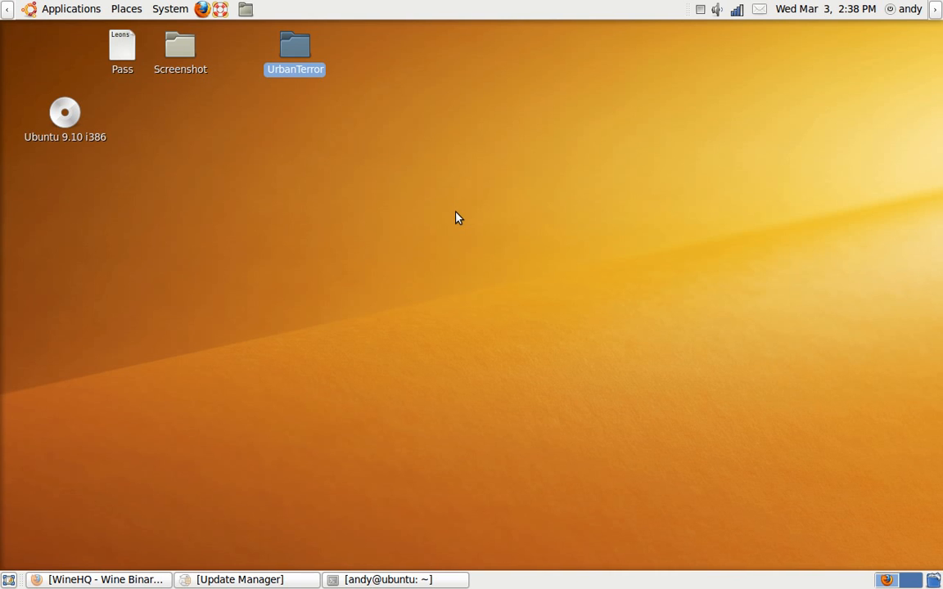
mouse_move(464, 215)
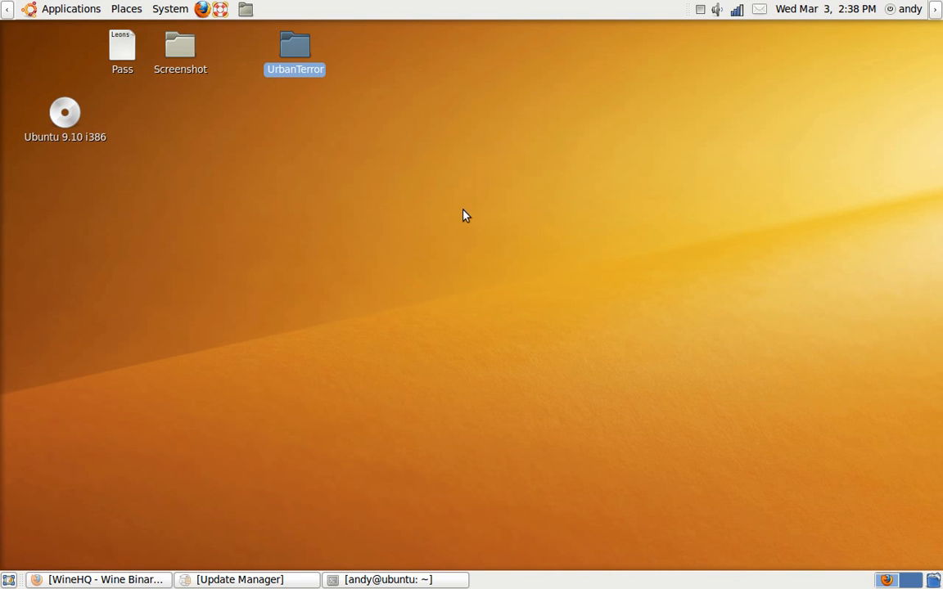
mouse_move(516, 205)
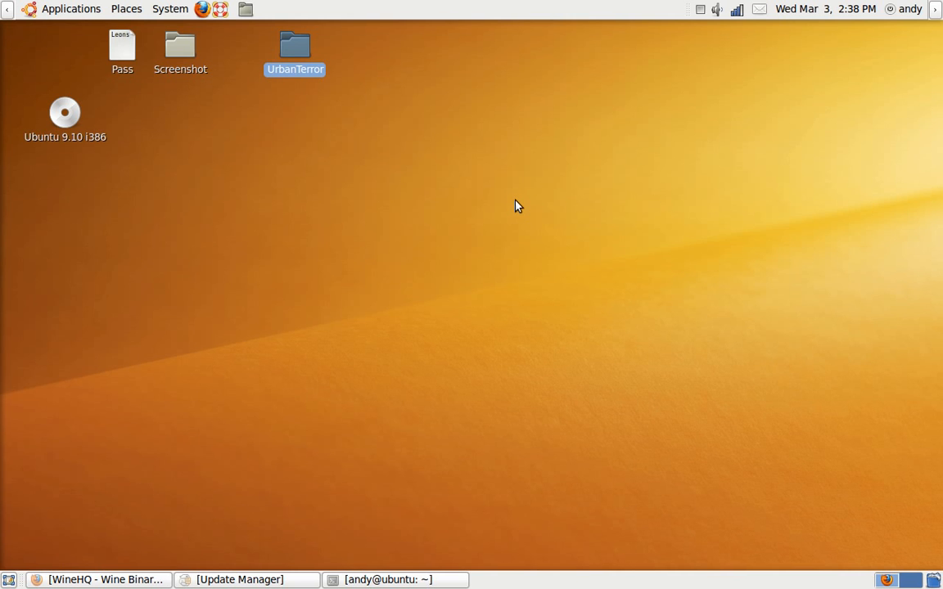
mouse_move(179, 175)
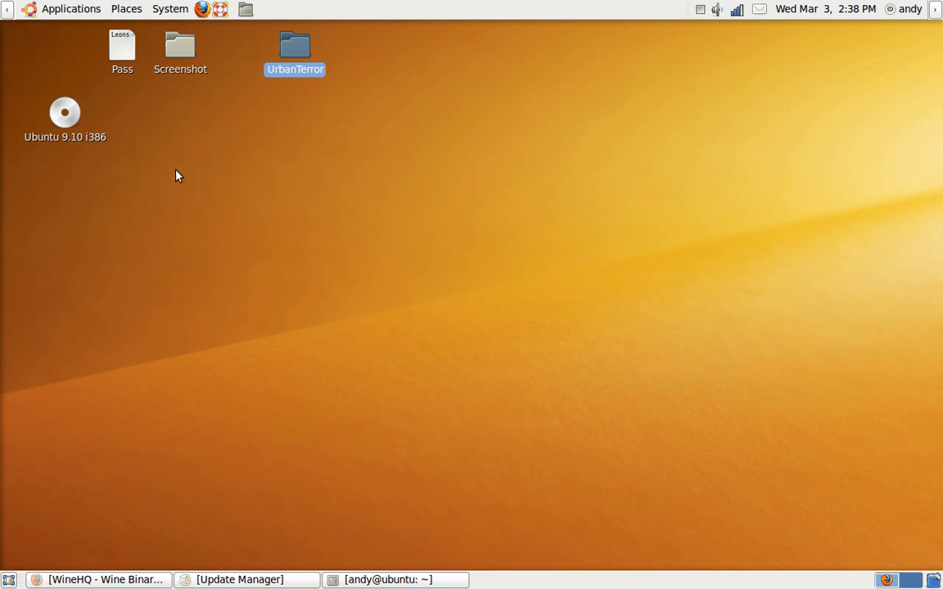
mouse_move(71, 9)
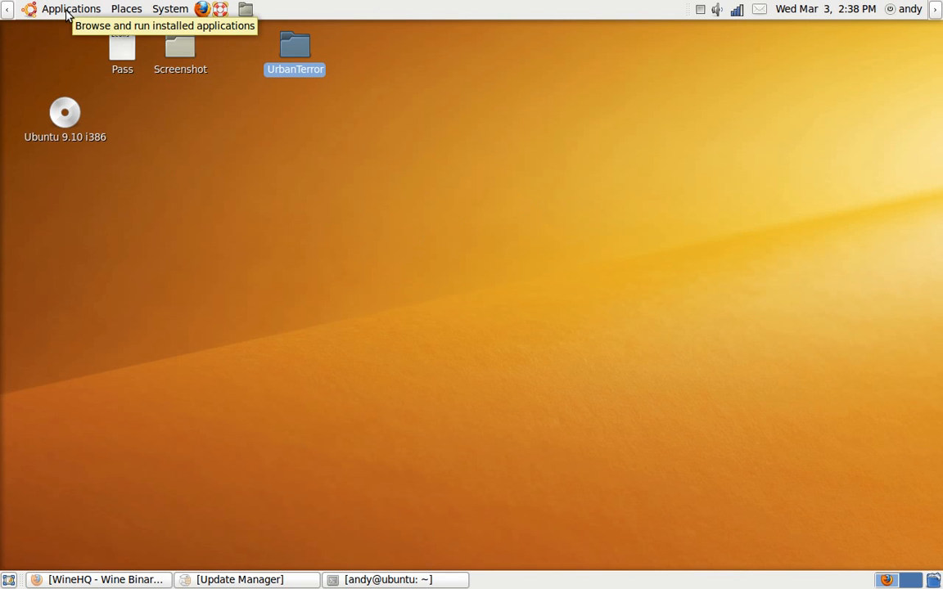
- Launch a terminal from Applications and scroll down to the Wine Binary Downloads table
left_click(71, 9)
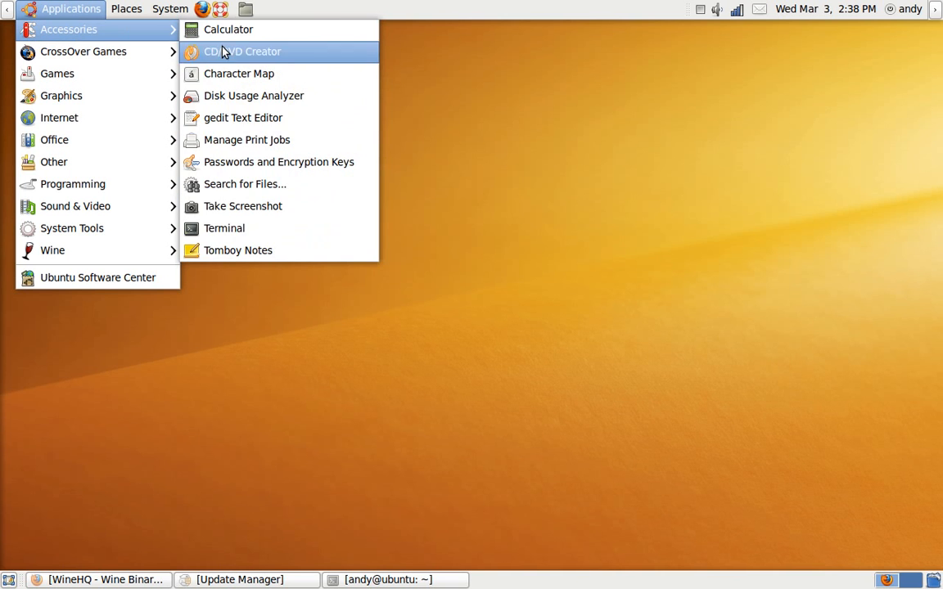
left_click(223, 228)
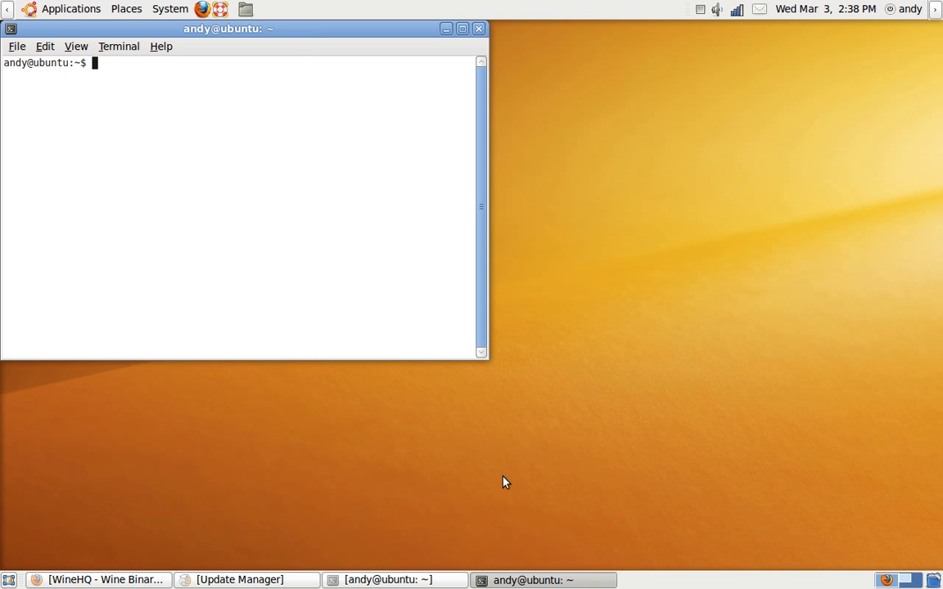
mouse_move(404, 106)
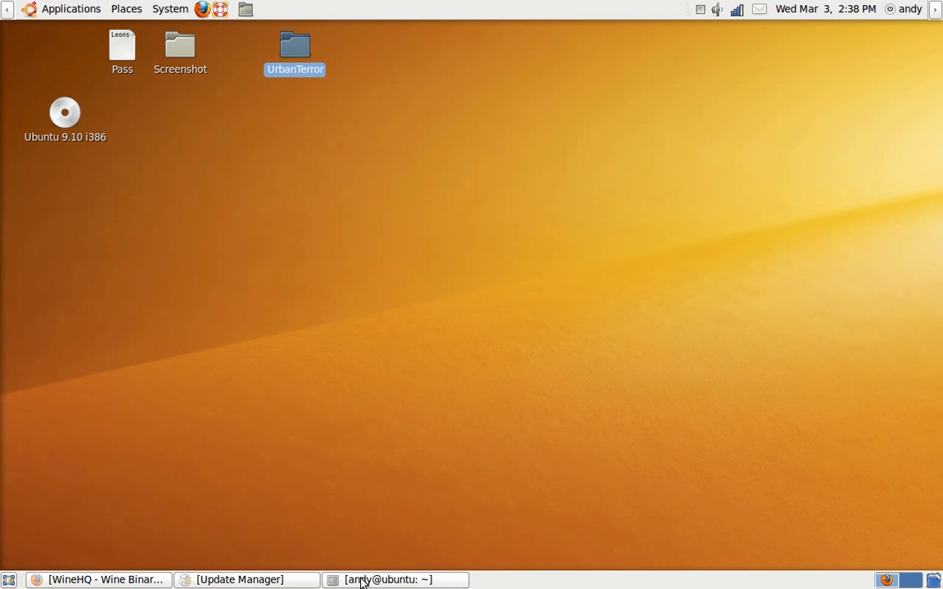
mouse_move(180, 454)
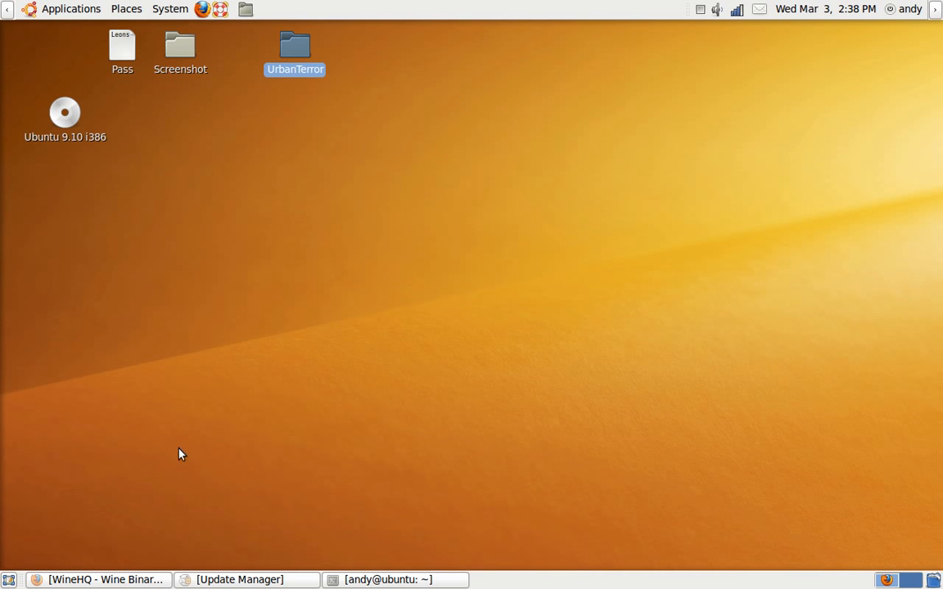
mouse_move(174, 43)
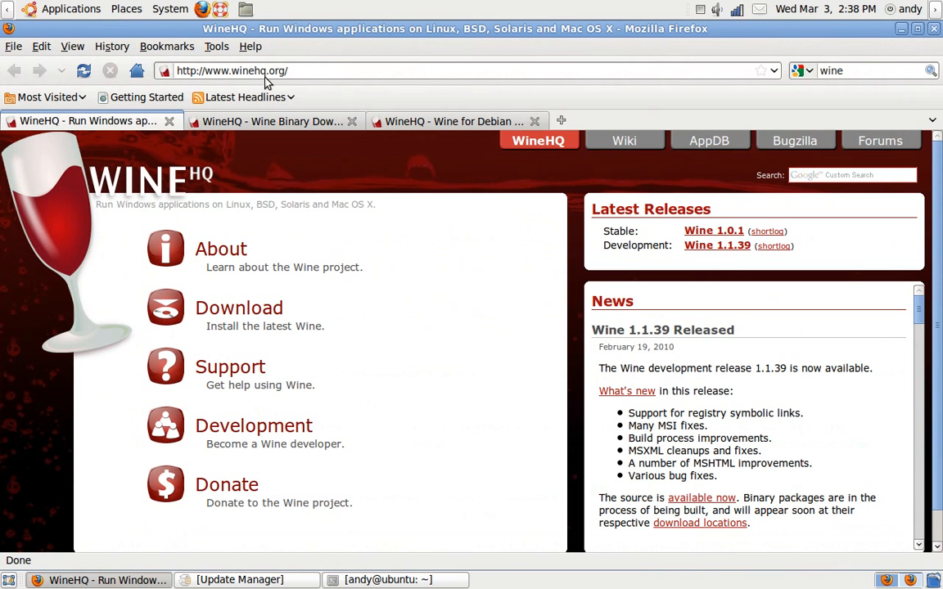
mouse_move(388, 155)
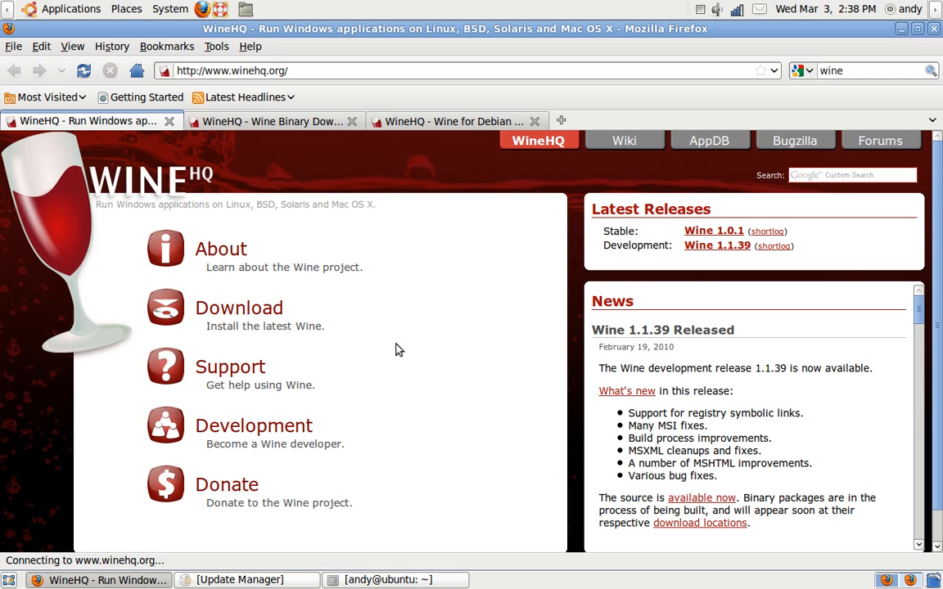
mouse_move(240, 161)
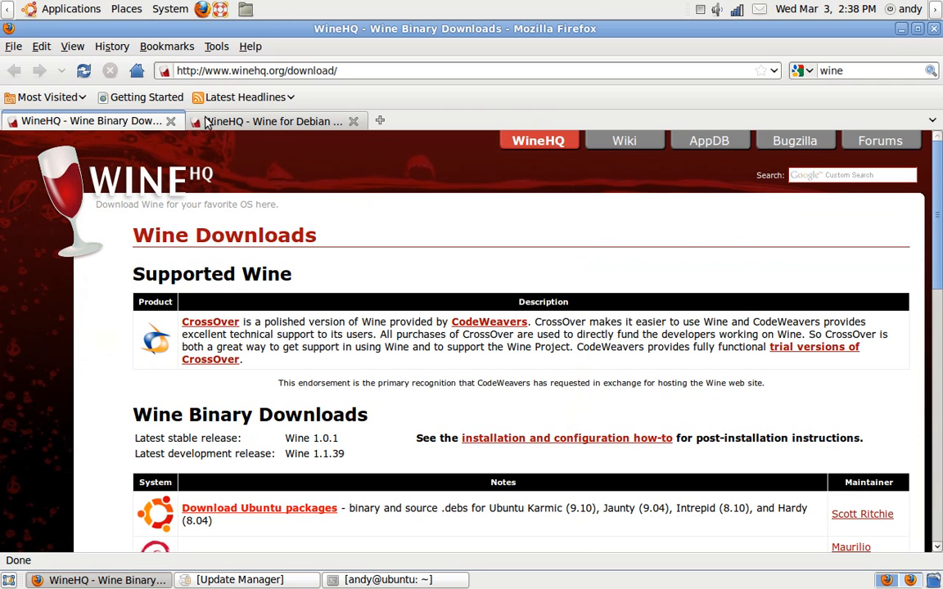
mouse_move(454, 206)
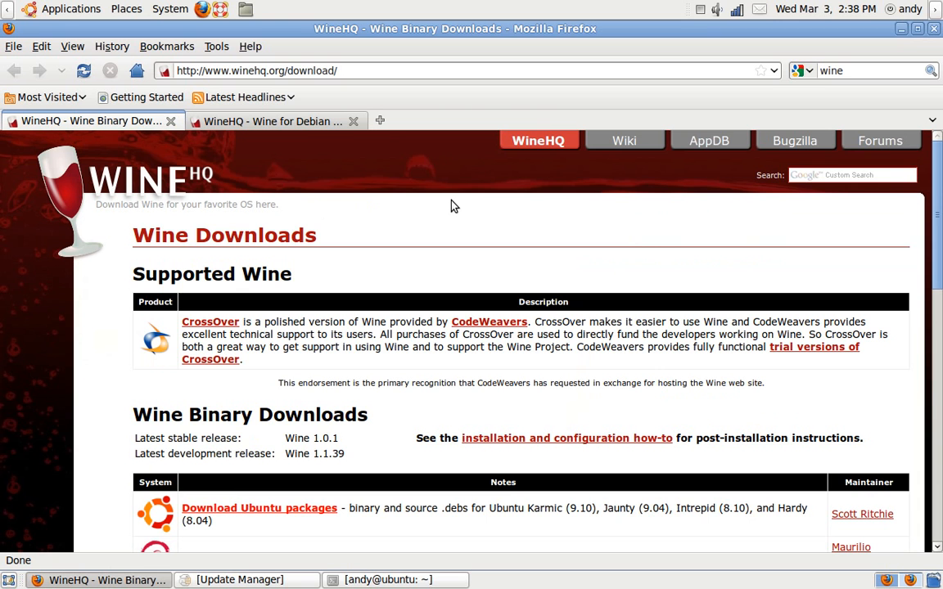
scroll("down", 3)
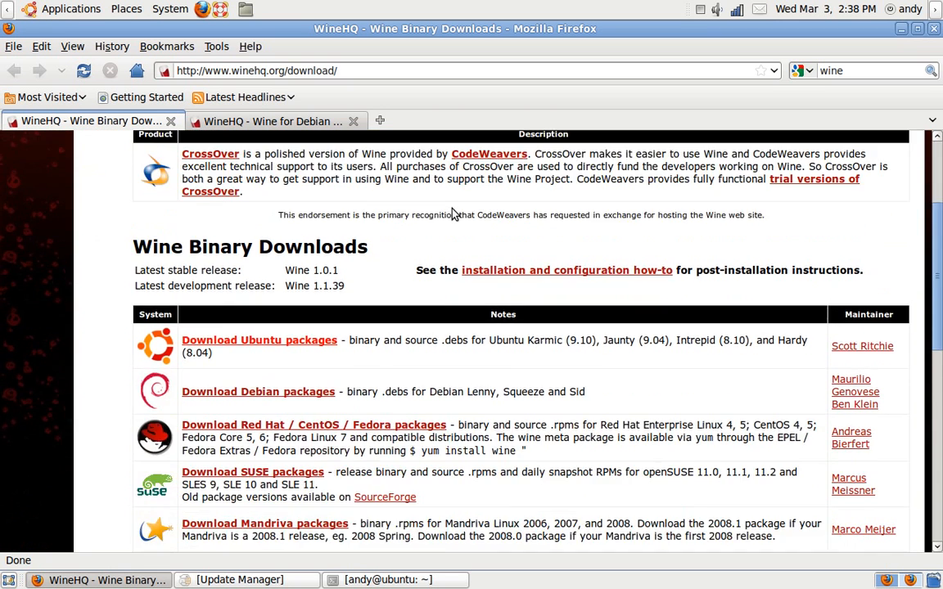
scroll("down", 3)
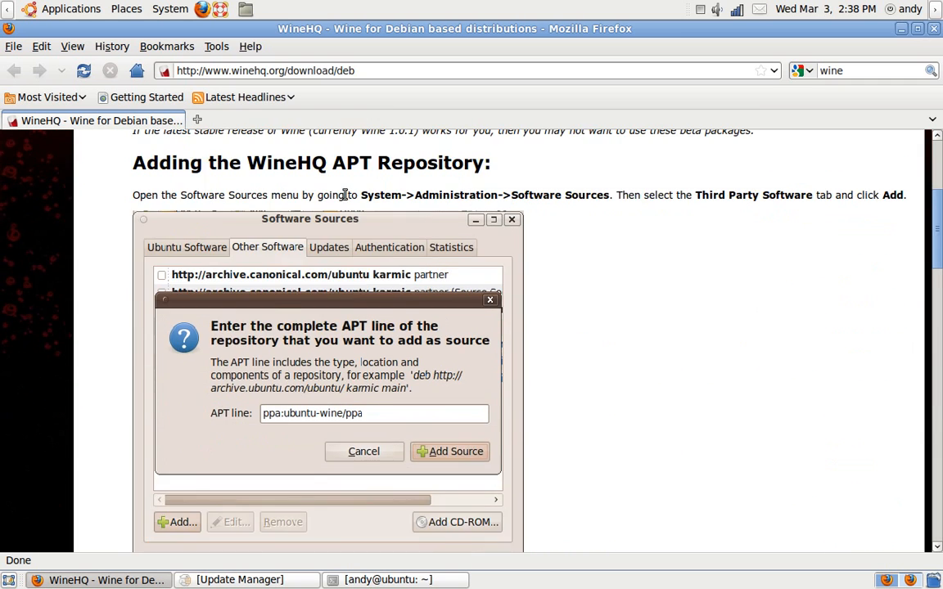
- Scroll the Debian distributions page down to the per-version repository lines
scroll("down", 3)
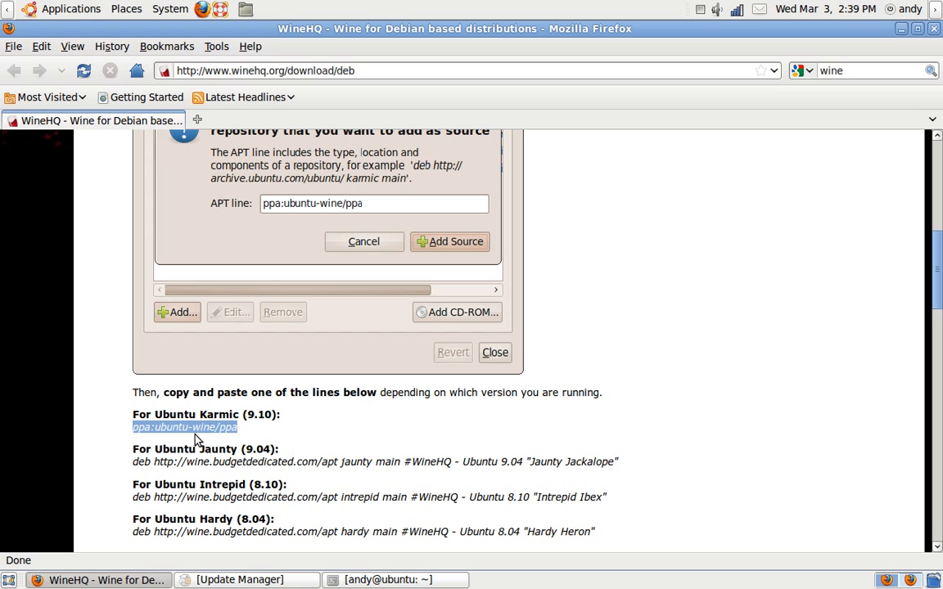
mouse_move(666, 442)
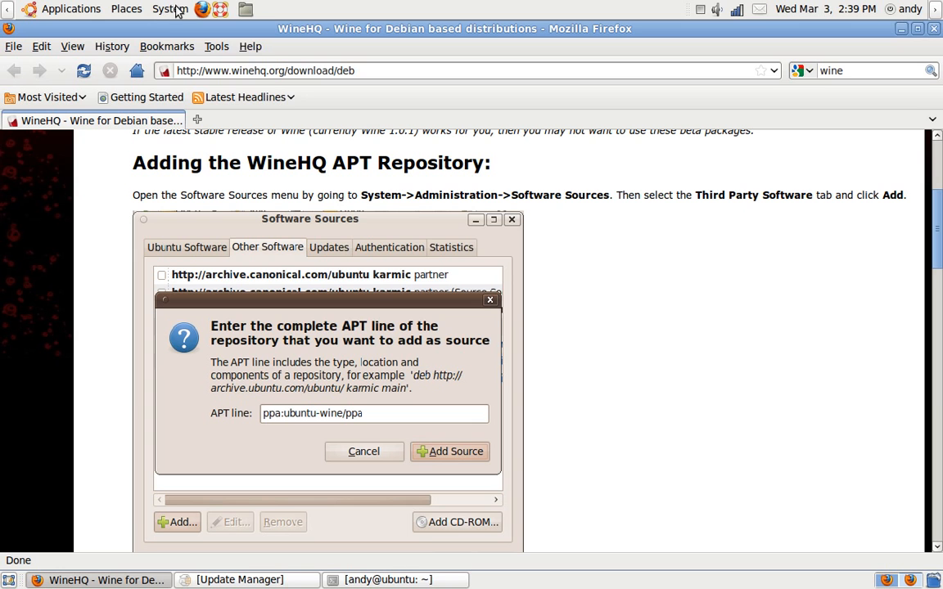
- Launch Software Sources from System > Administration and authenticate with the administrator password
left_click(170, 9)
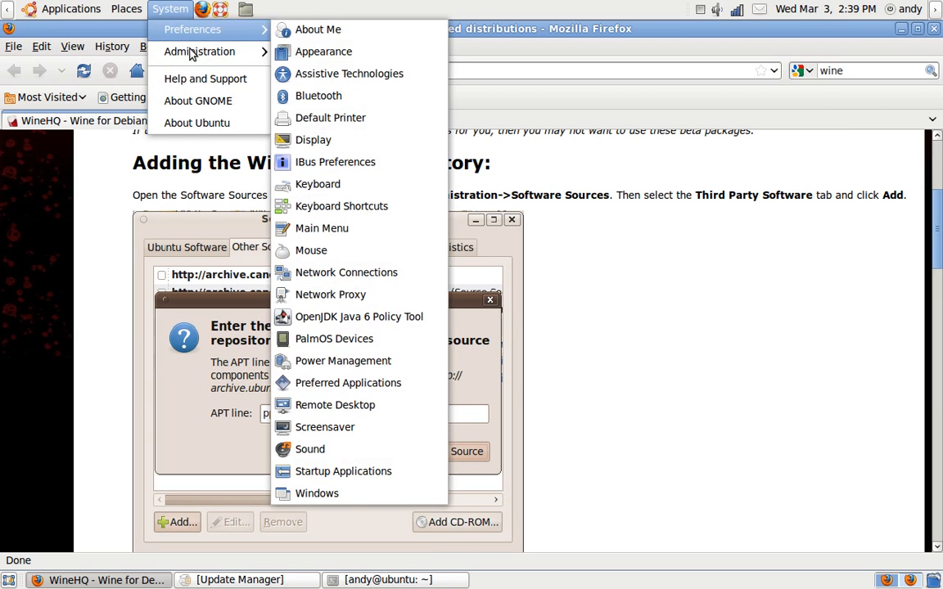
mouse_move(199, 52)
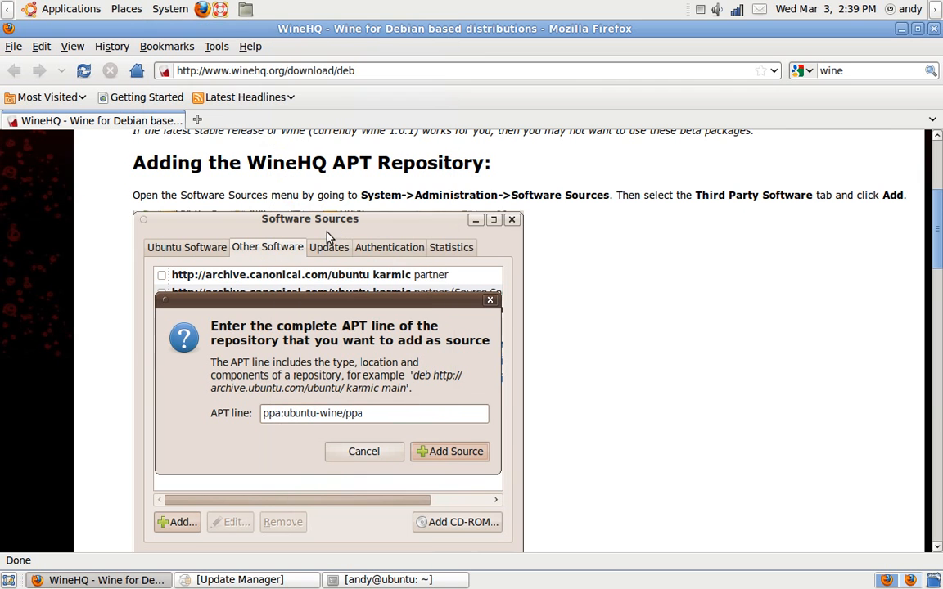
left_click(449, 451)
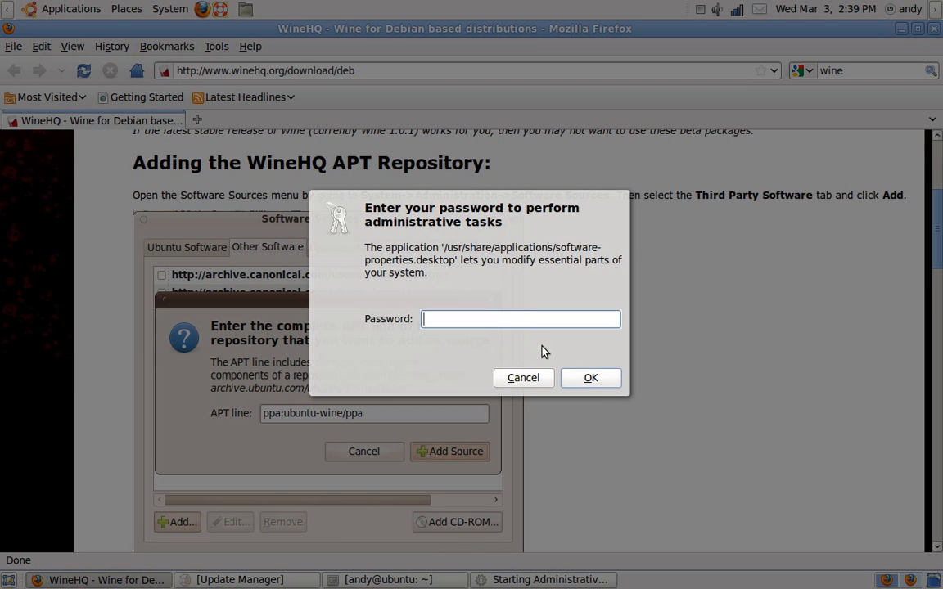
type("•••••")
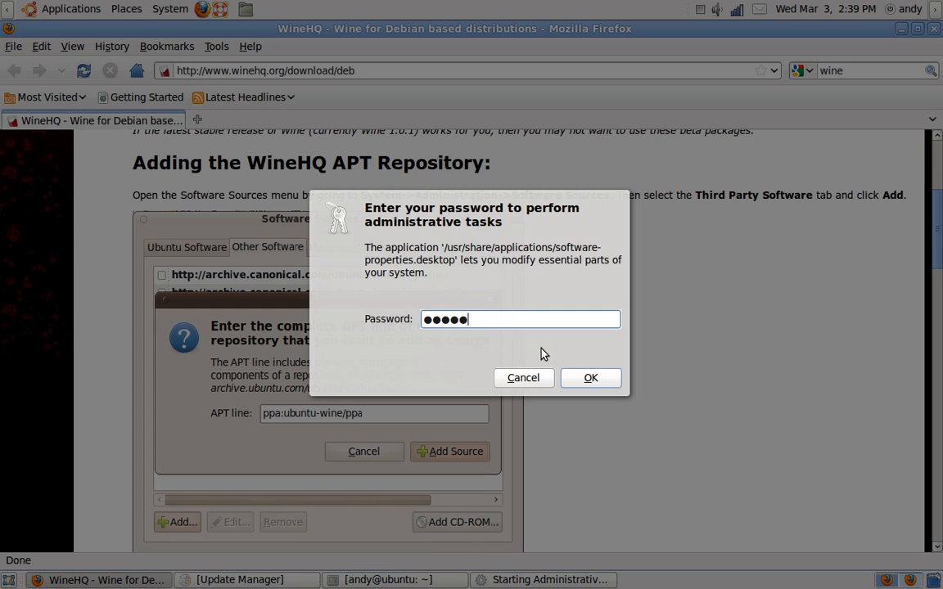
left_click(590, 377)
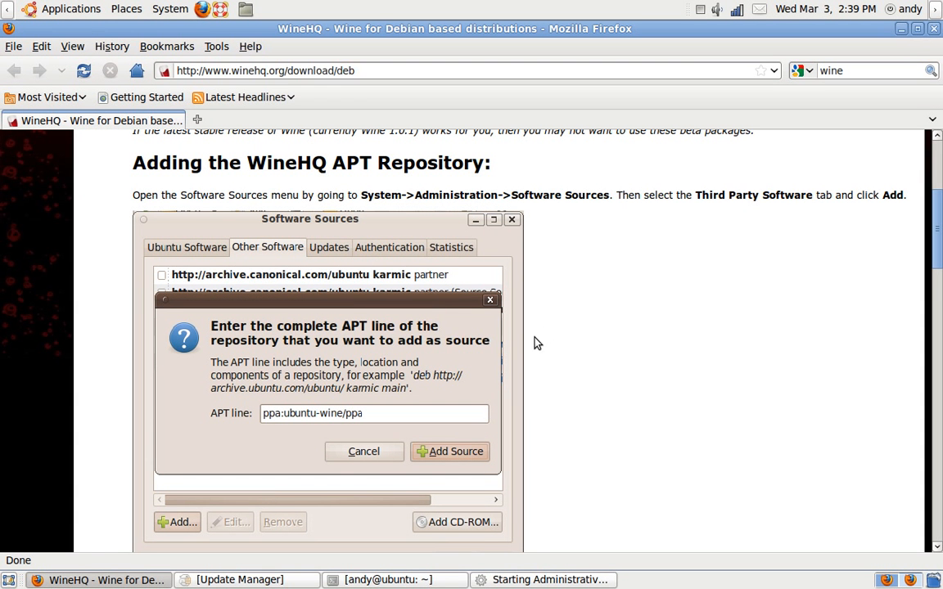
left_click(449, 451)
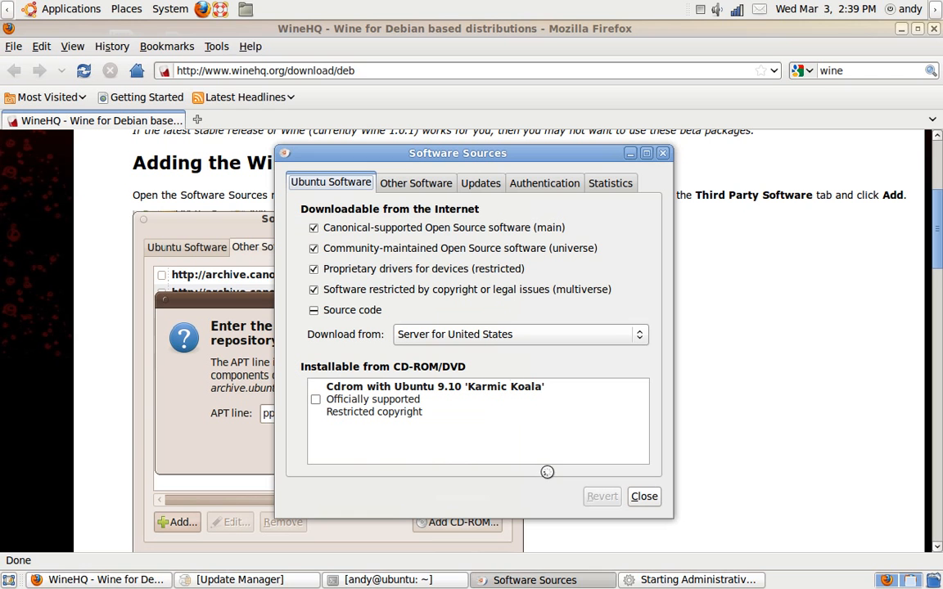
- Reposition the Software Sources window and view the Other Software sources list
left_click_drag(457, 153, 451, 184)
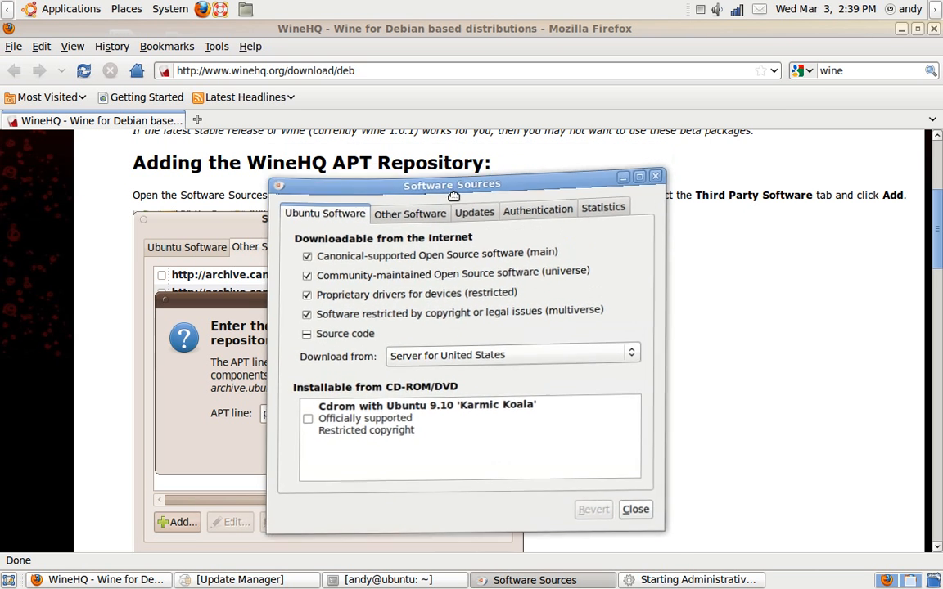
left_click_drag(452, 184, 473, 124)
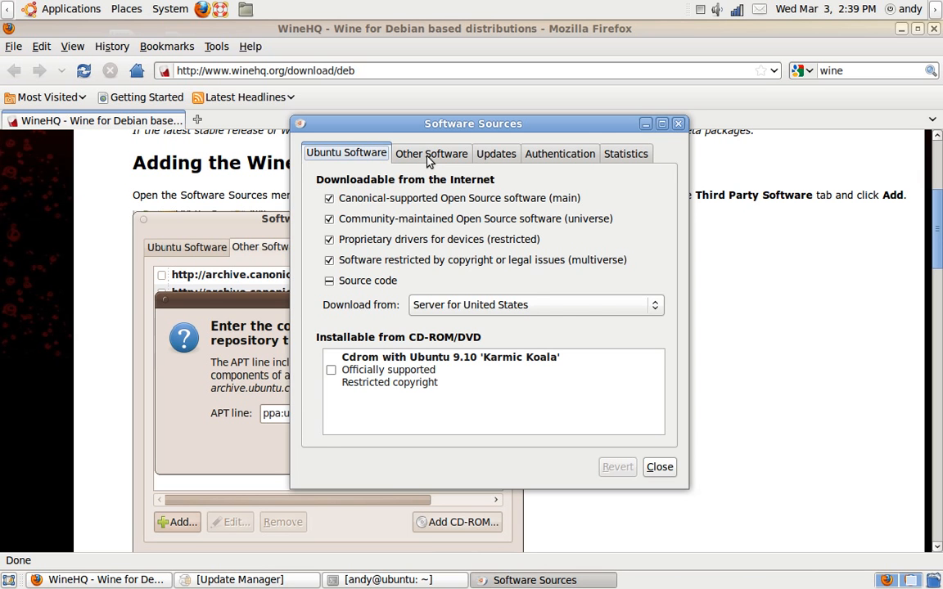
left_click(432, 153)
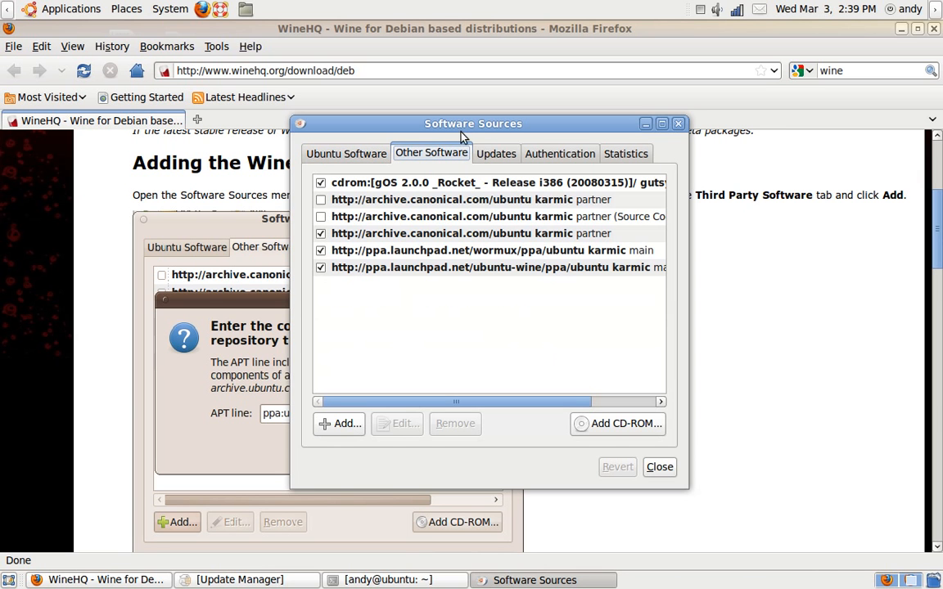
left_click_drag(473, 123, 595, 117)
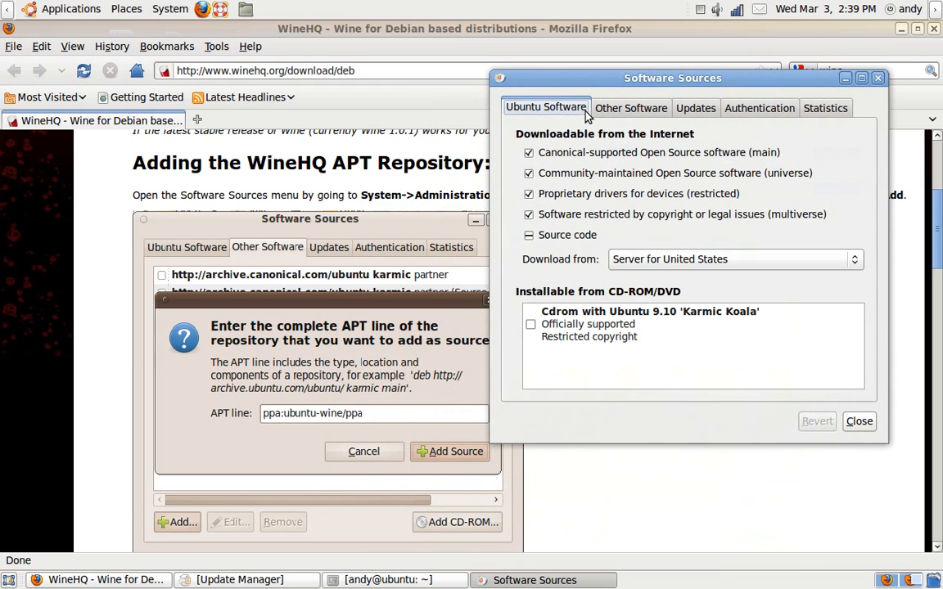
left_click(630, 108)
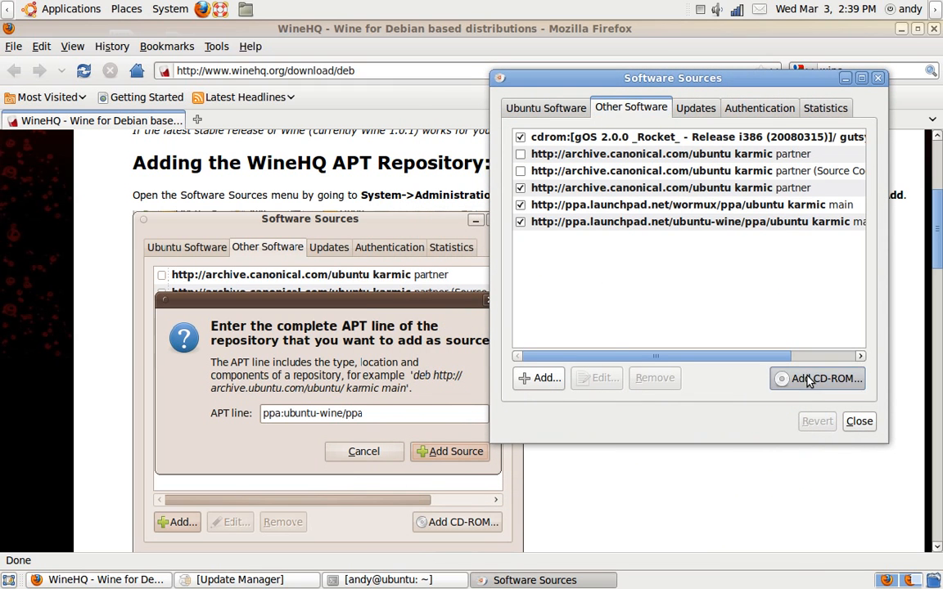
- Try adding a CD-ROM, dismiss the scan error, and close without reloading
left_click(825, 378)
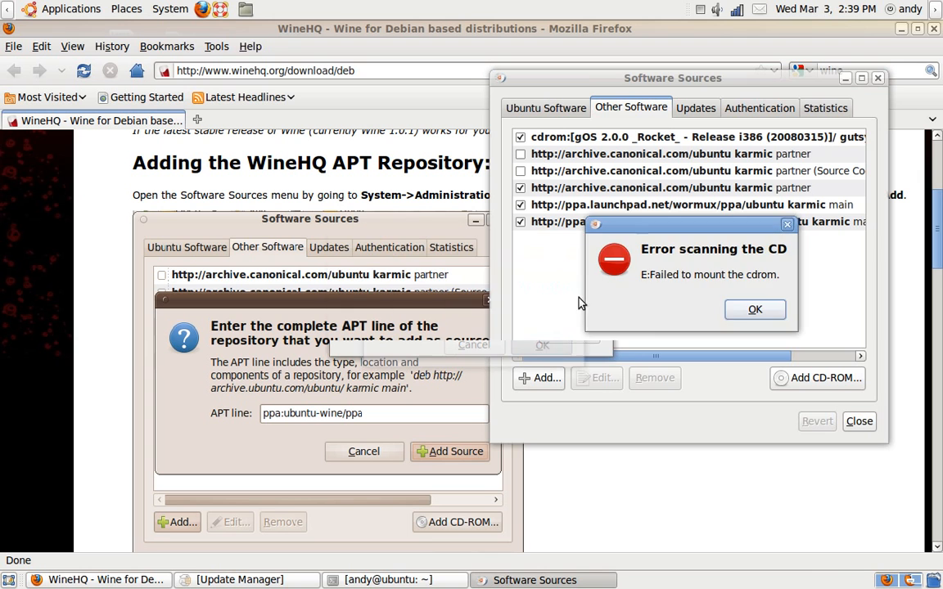
left_click(754, 309)
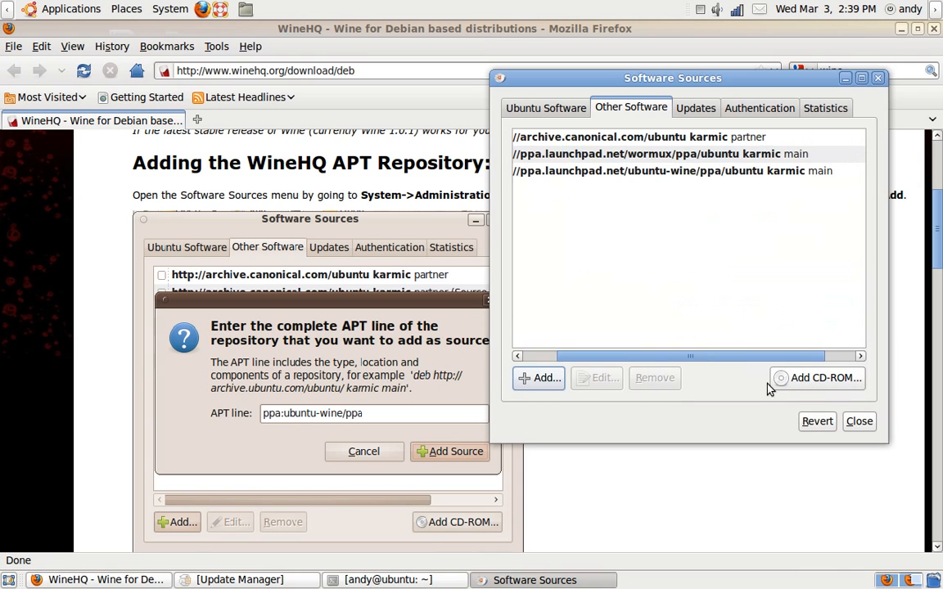
left_click(859, 421)
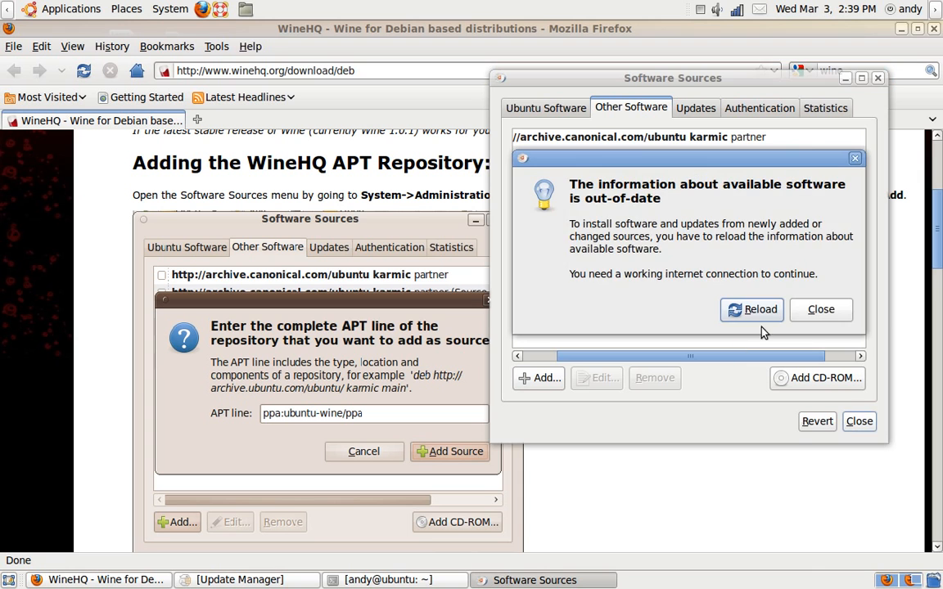
left_click(821, 310)
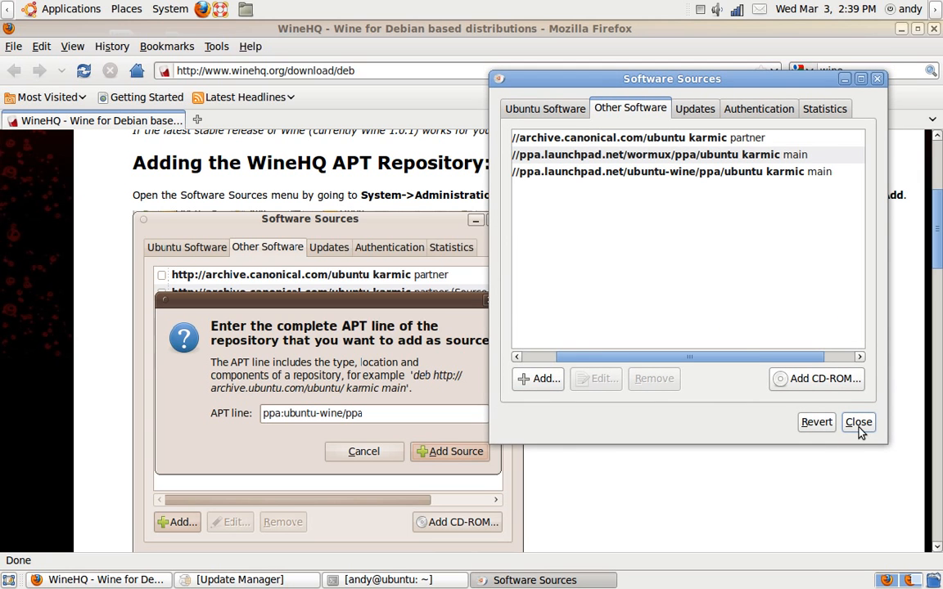
- Close Software Sources, scroll WineHQ to Installing Wine, and bring the terminal forward
left_click(859, 422)
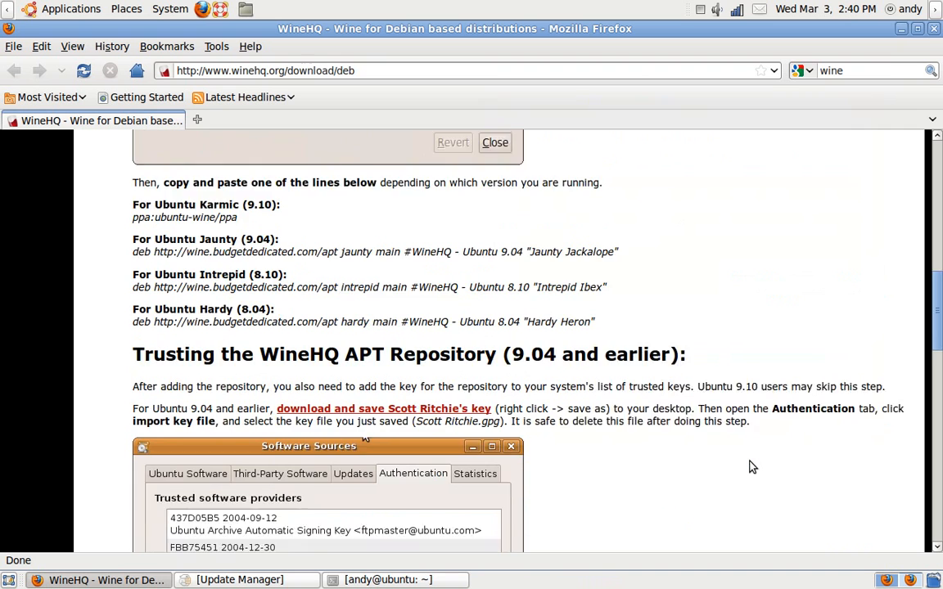
left_click_drag(309, 446, 309, 152)
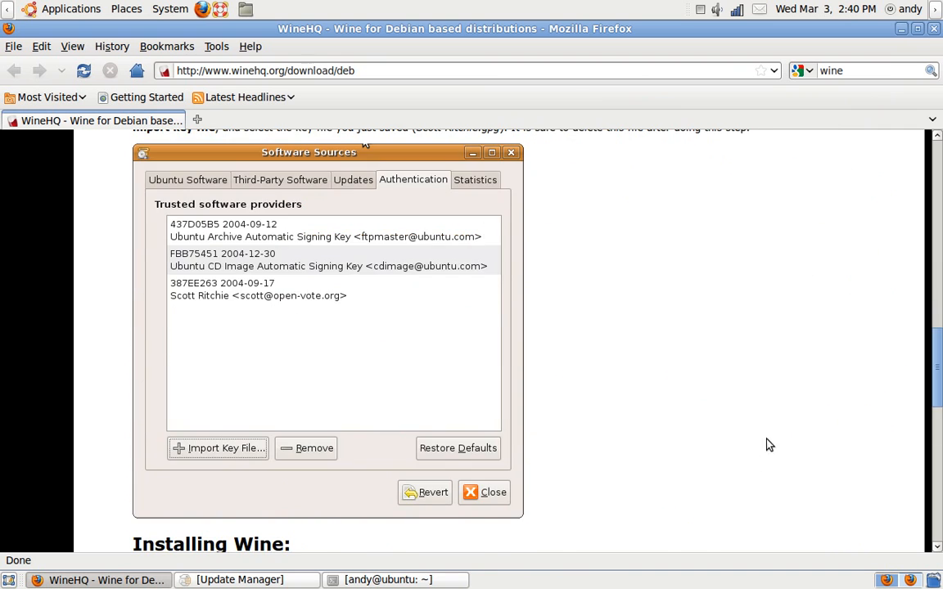
scroll("down", 3)
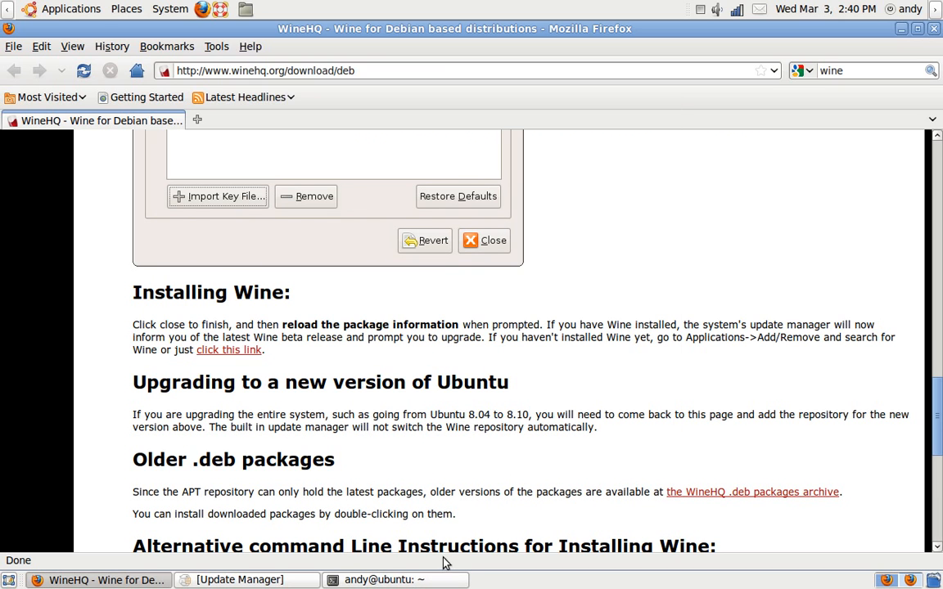
left_click(385, 580)
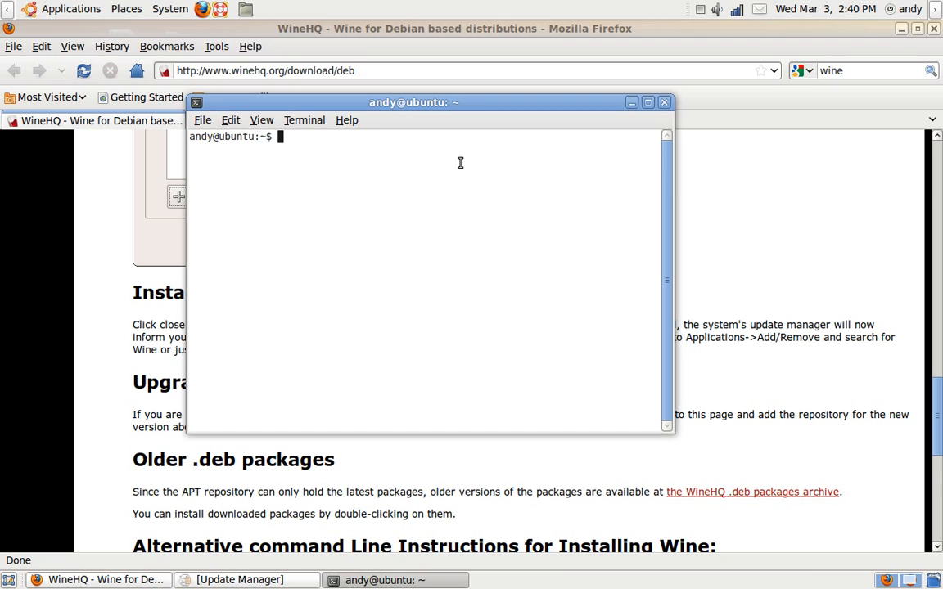
- Type the unexecuted note 'lol you didnt need to do this.' and close the terminal
type("lol")
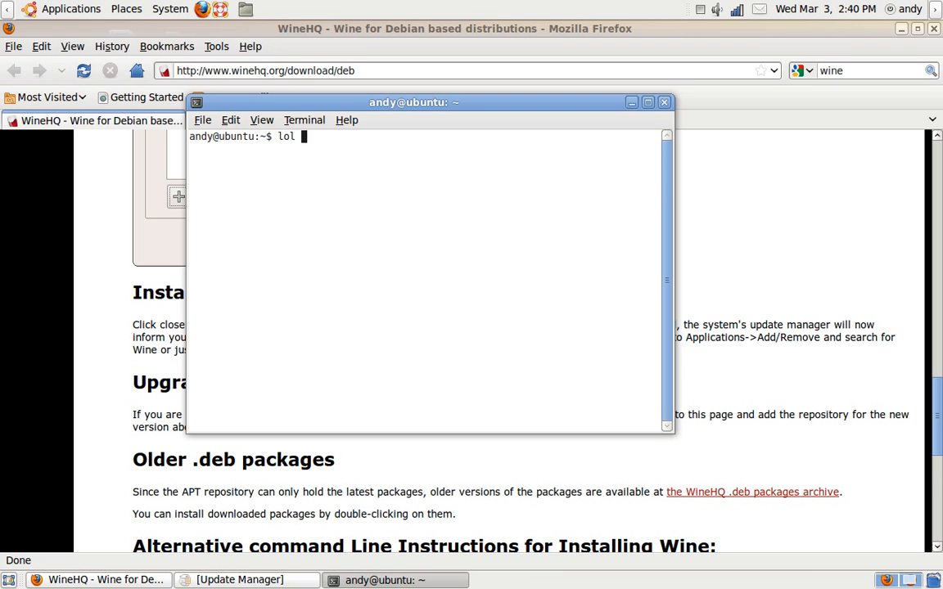
type("you didnt")
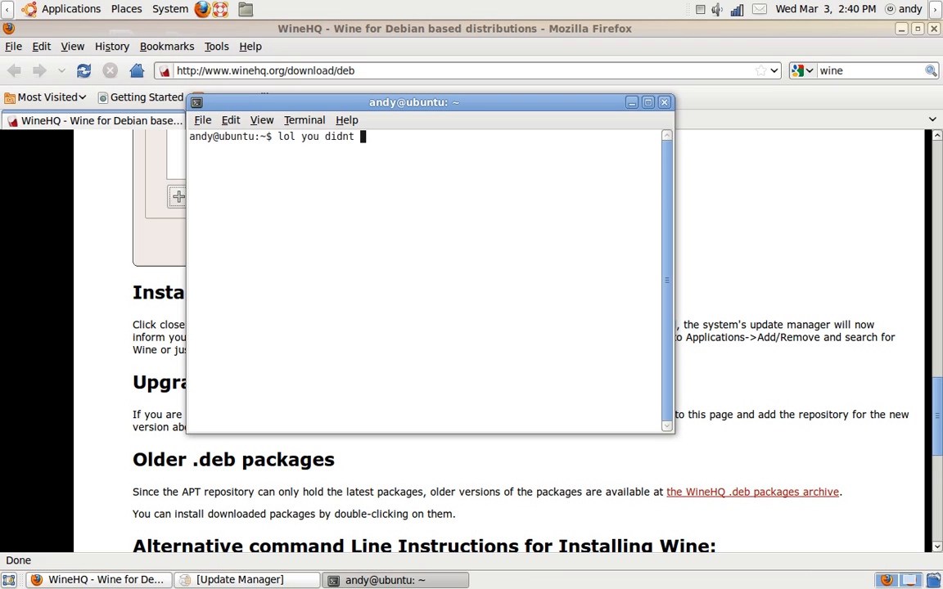
type("need to do th")
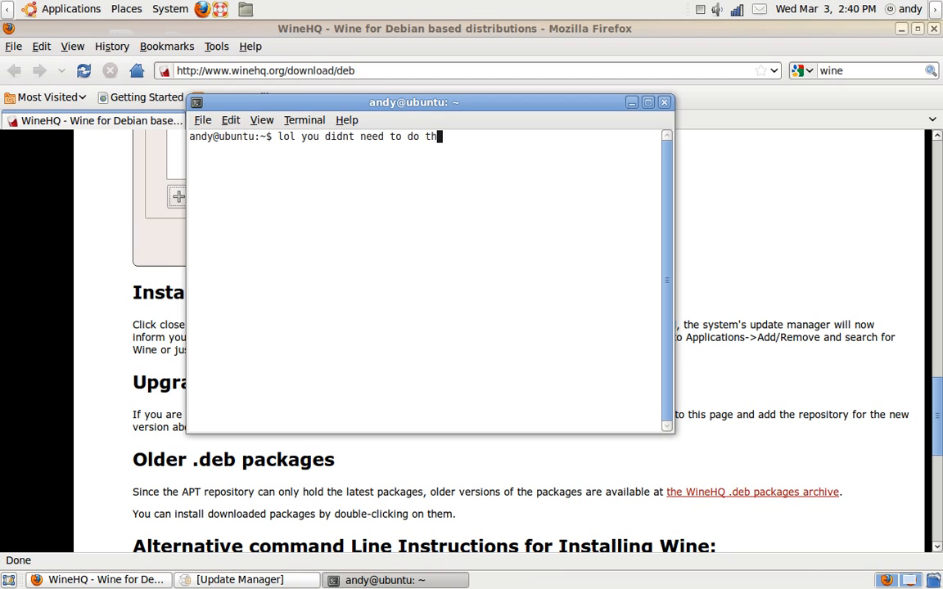
type("is.")
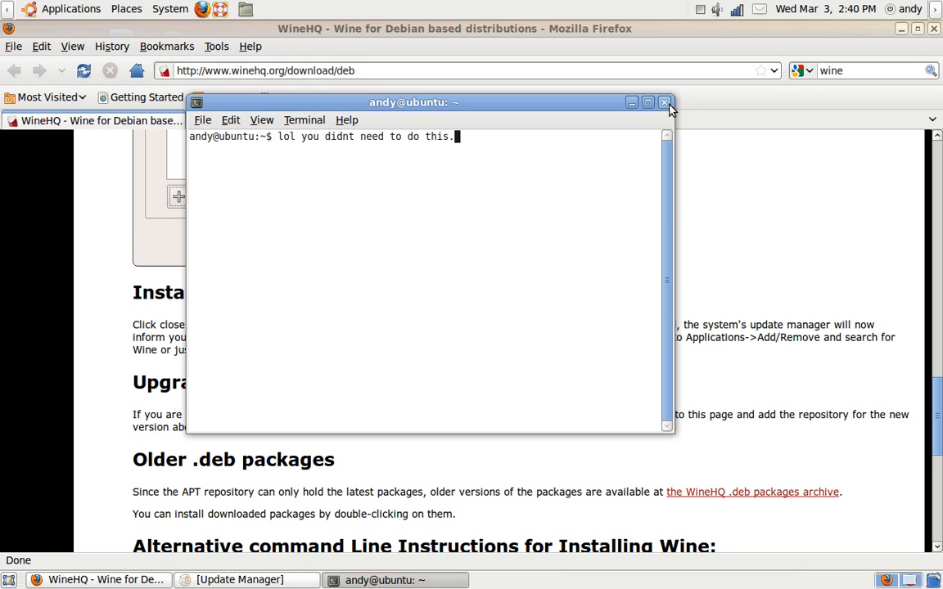
left_click(664, 103)
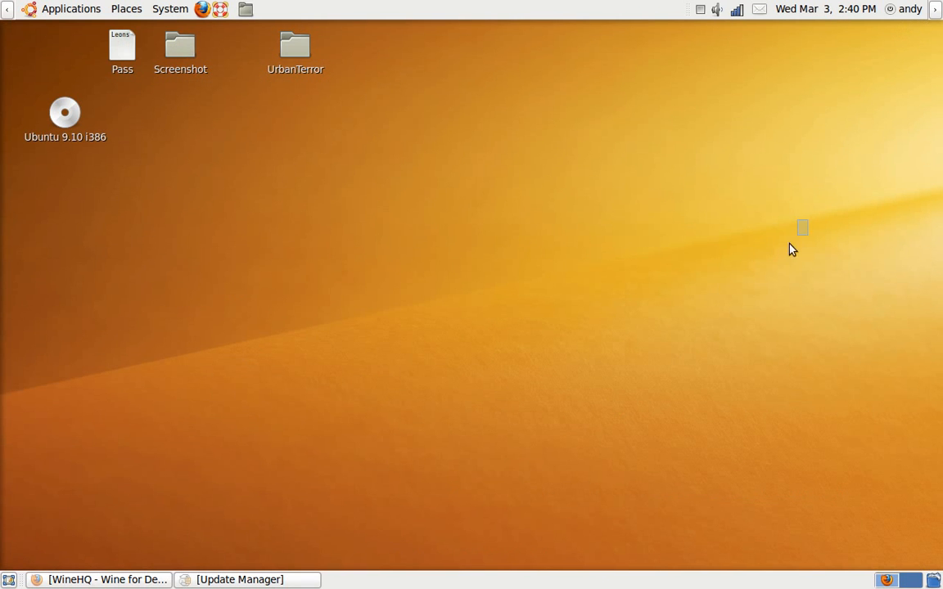
mouse_move(74, 29)
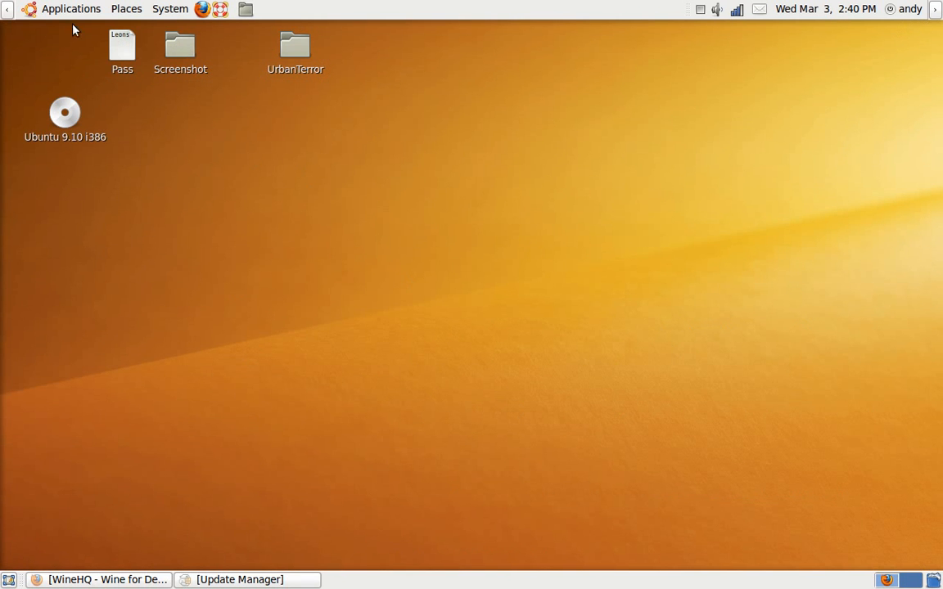
mouse_move(79, 20)
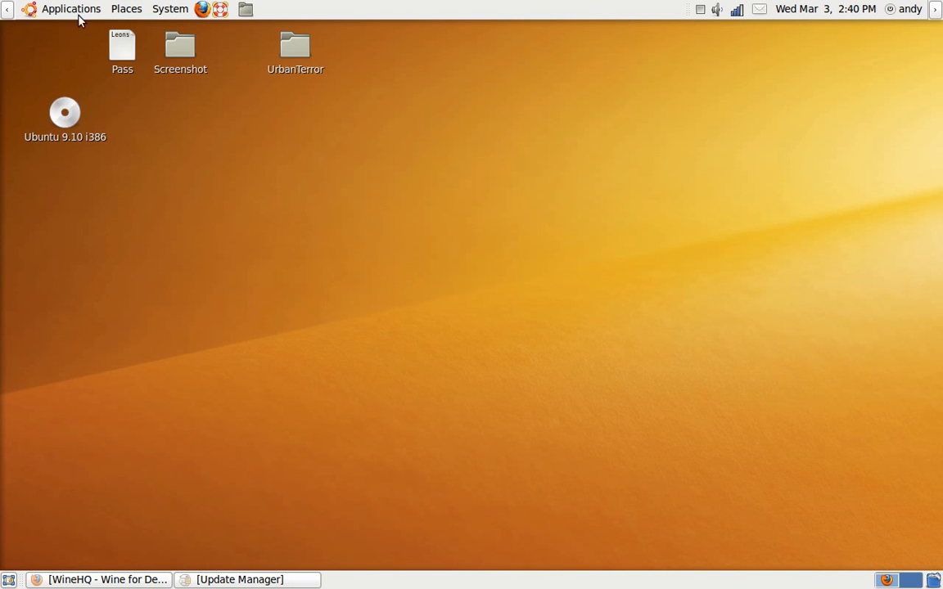
- Open the Applications menu from the top panel
left_click(70, 9)
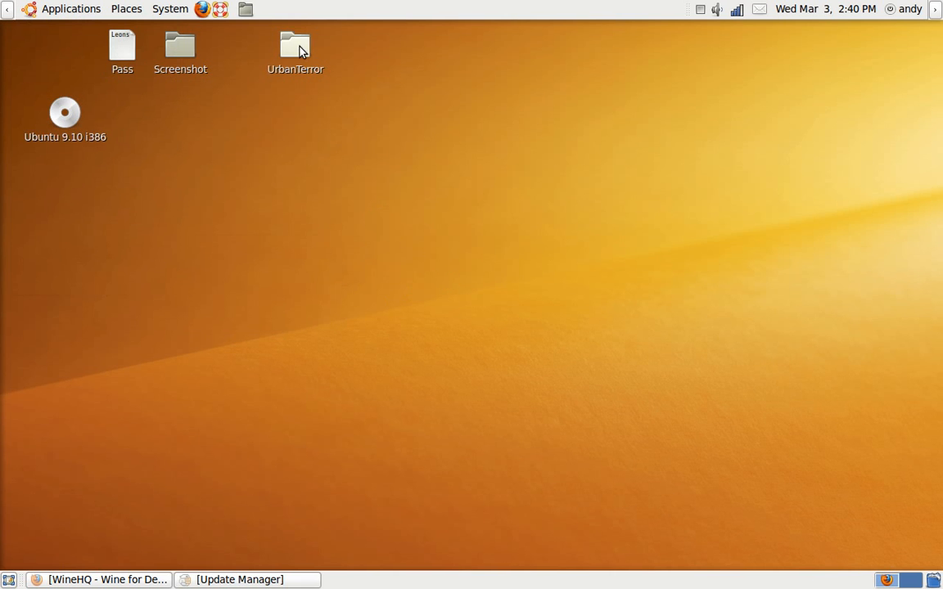
double_click(295, 46)
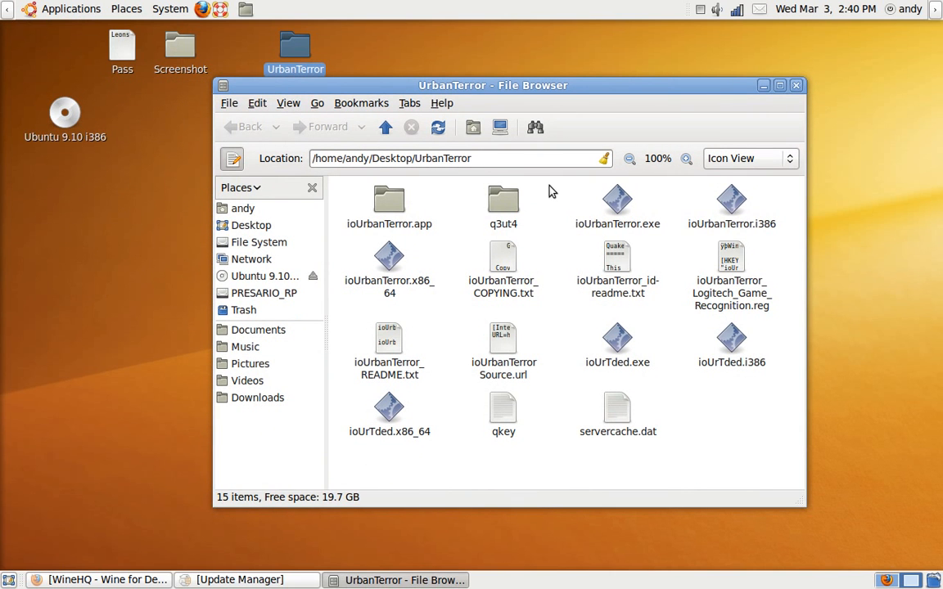
right_click(618, 200)
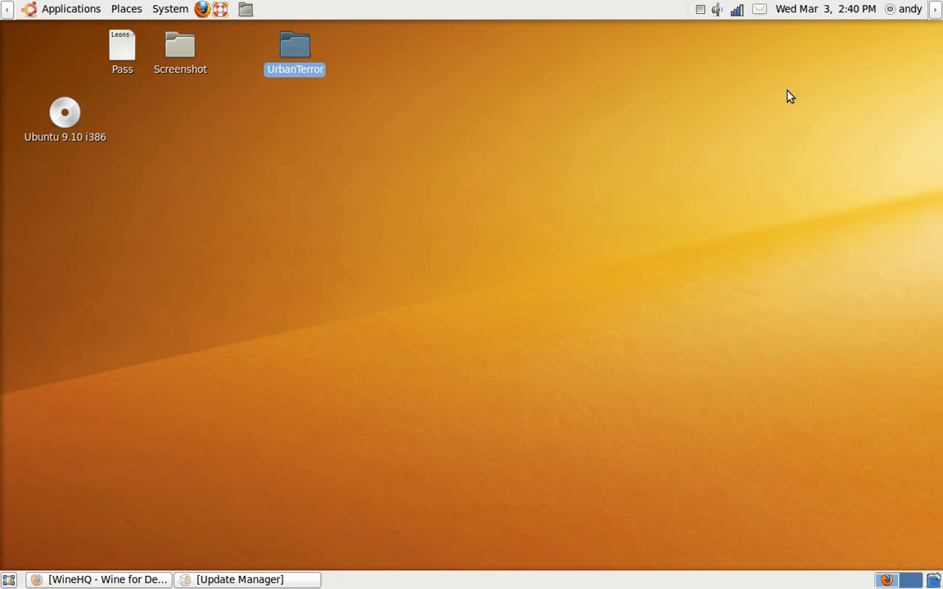
mouse_move(686, 141)
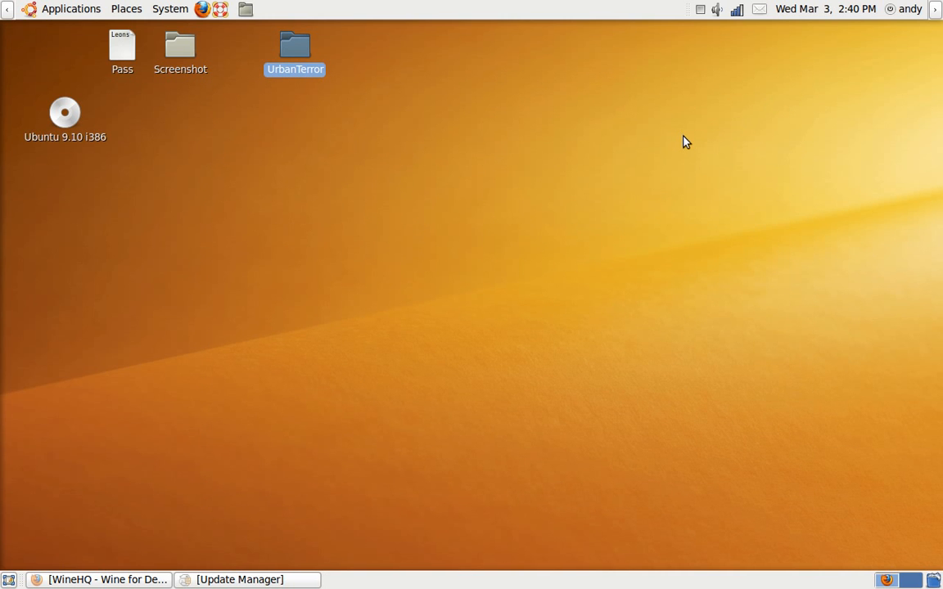
double_click(294, 45)
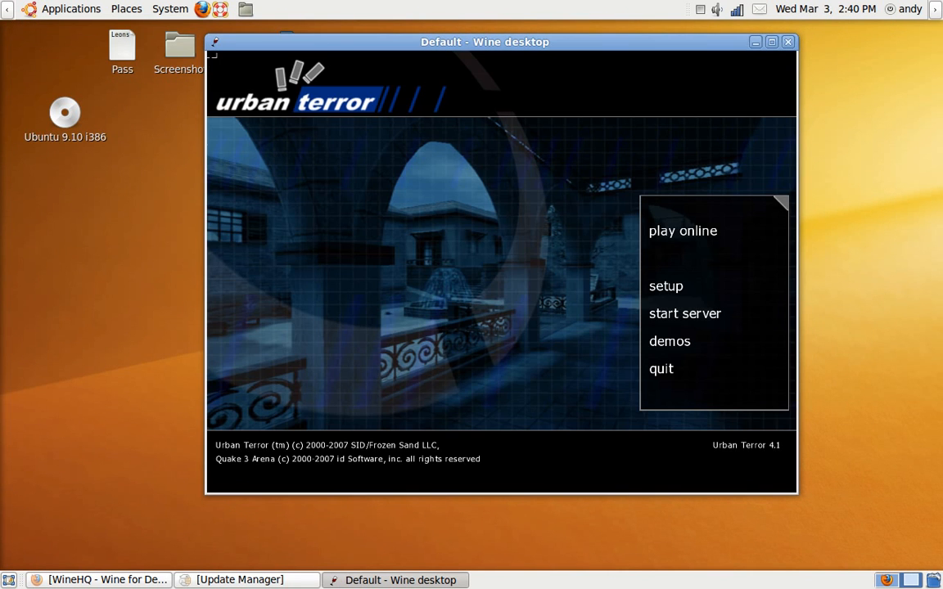
mouse_move(609, 333)
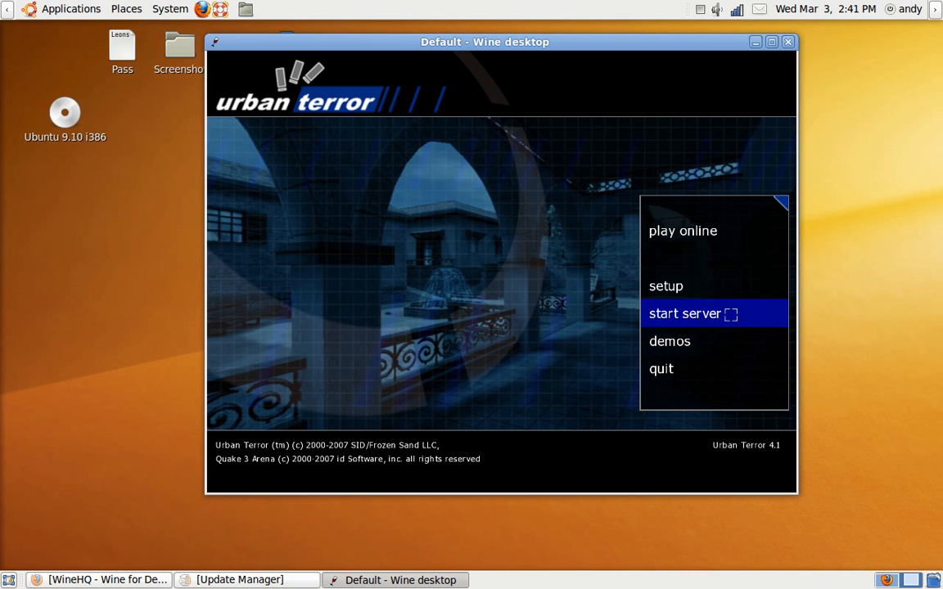
mouse_move(682, 230)
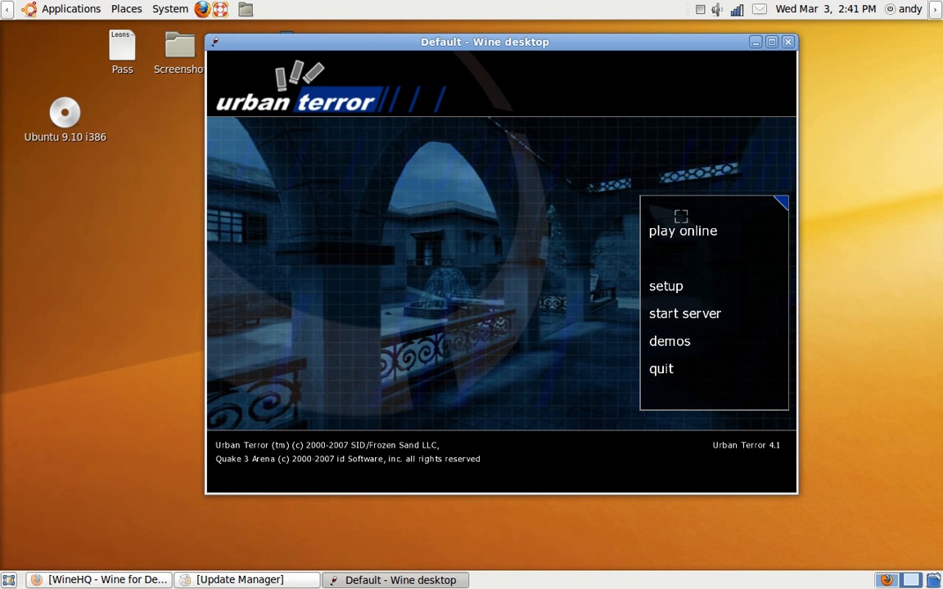
mouse_move(571, 164)
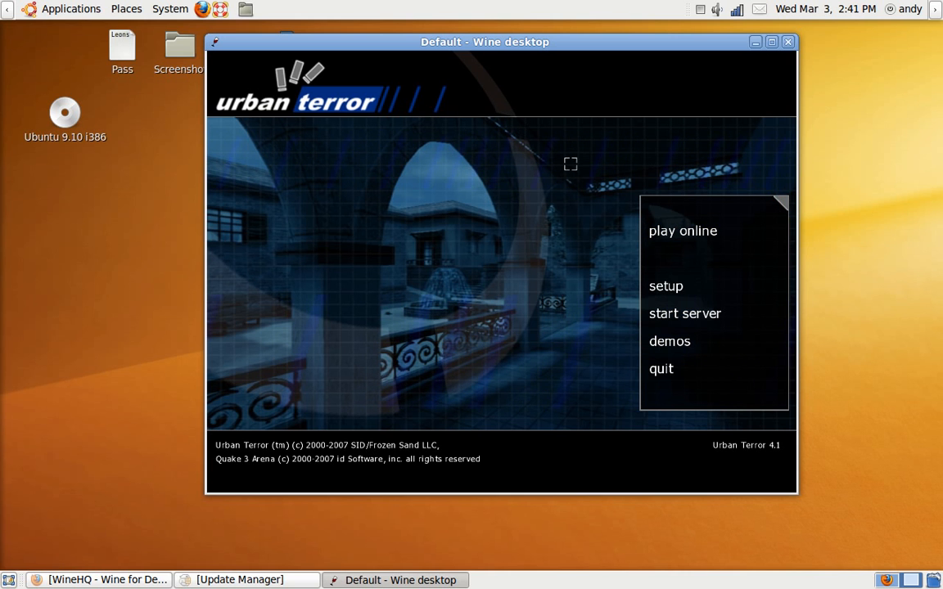
mouse_move(429, 140)
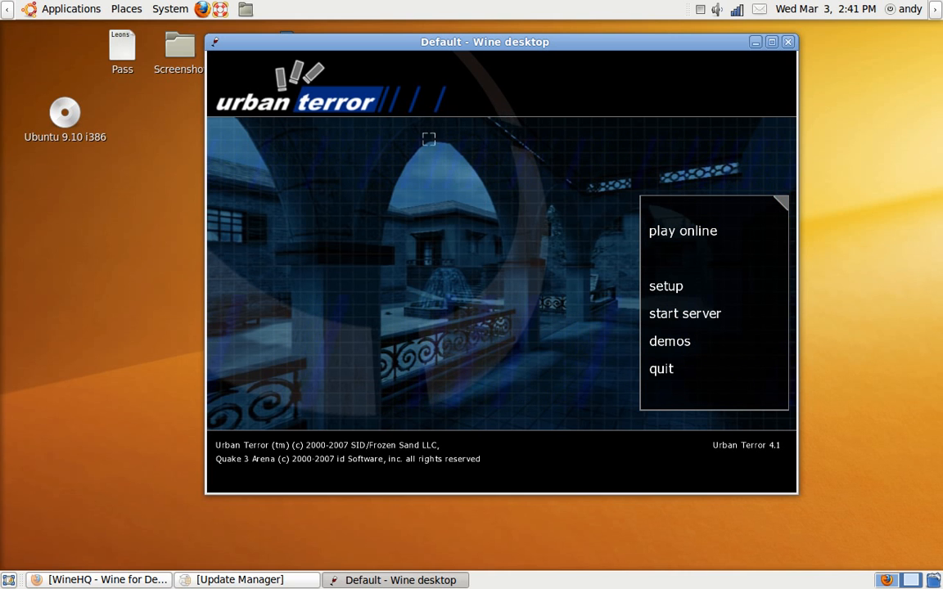
mouse_move(530, 299)
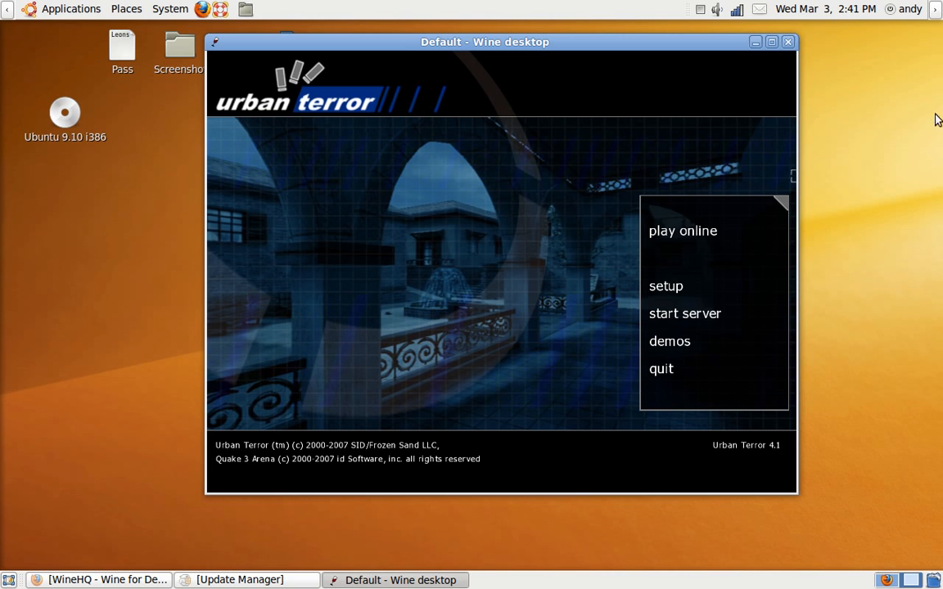
mouse_move(884, 31)
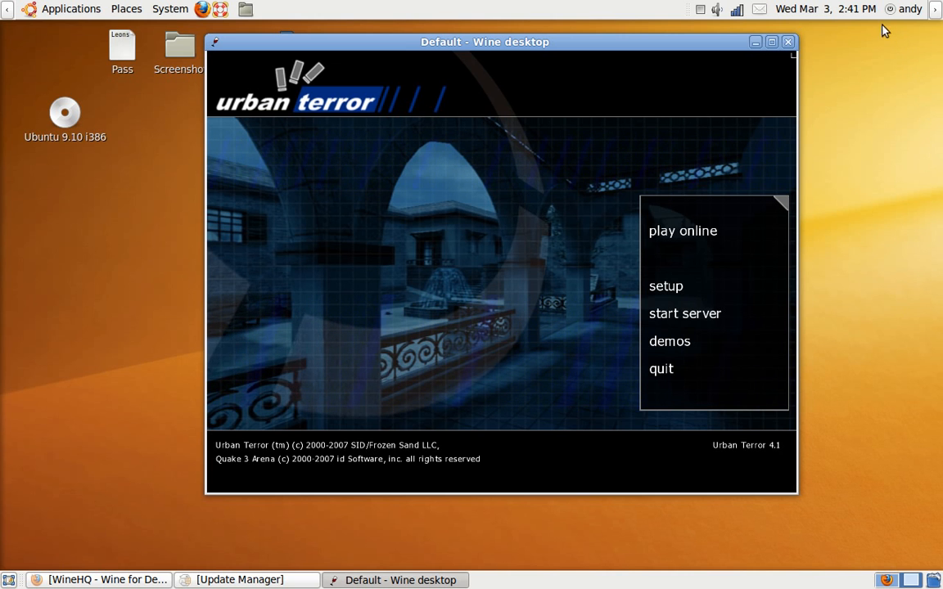